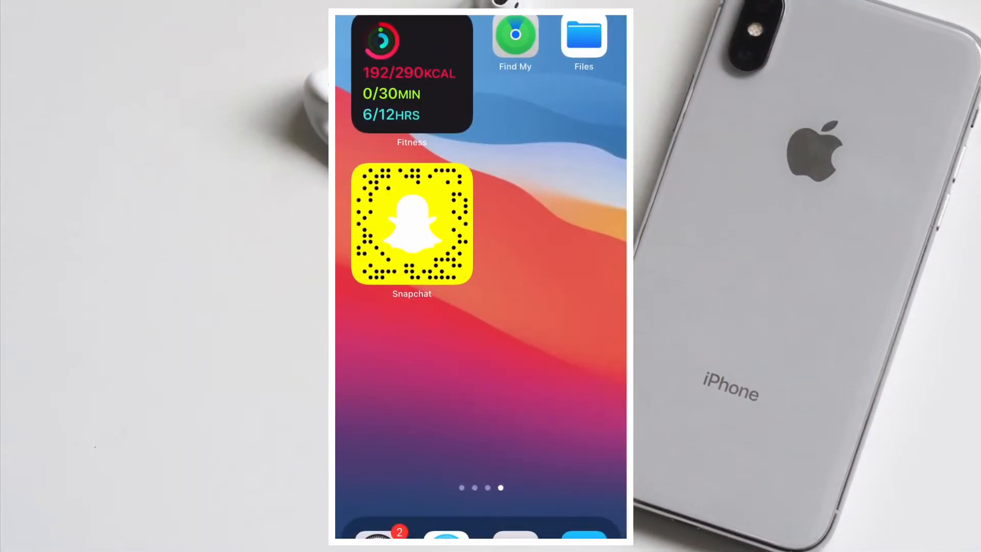
- Enter jiggle mode and show the page with the Stocks, Spotify and Music widgets
{"action": "left_click", "coordinate": [411, 226]}
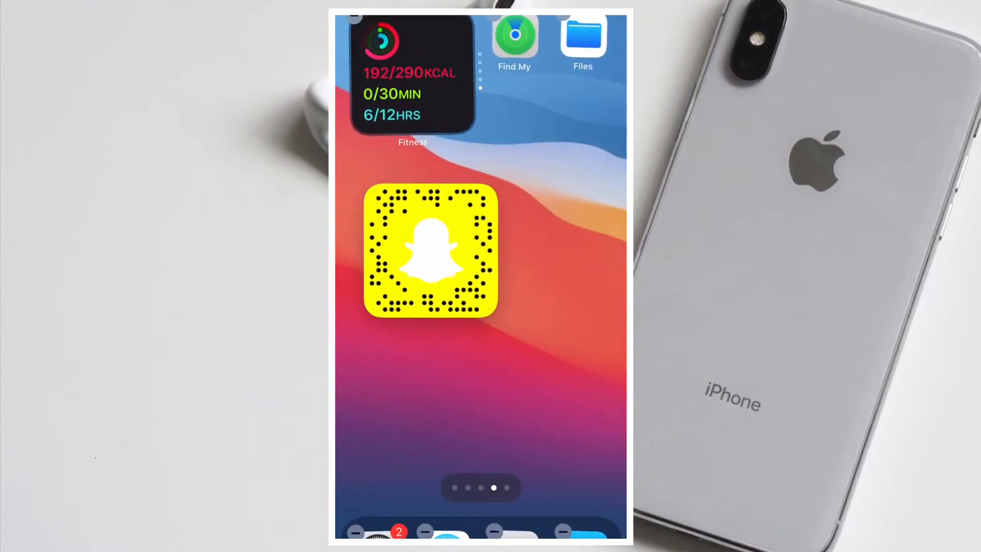
{"action": "left_click", "coordinate": [427, 250]}
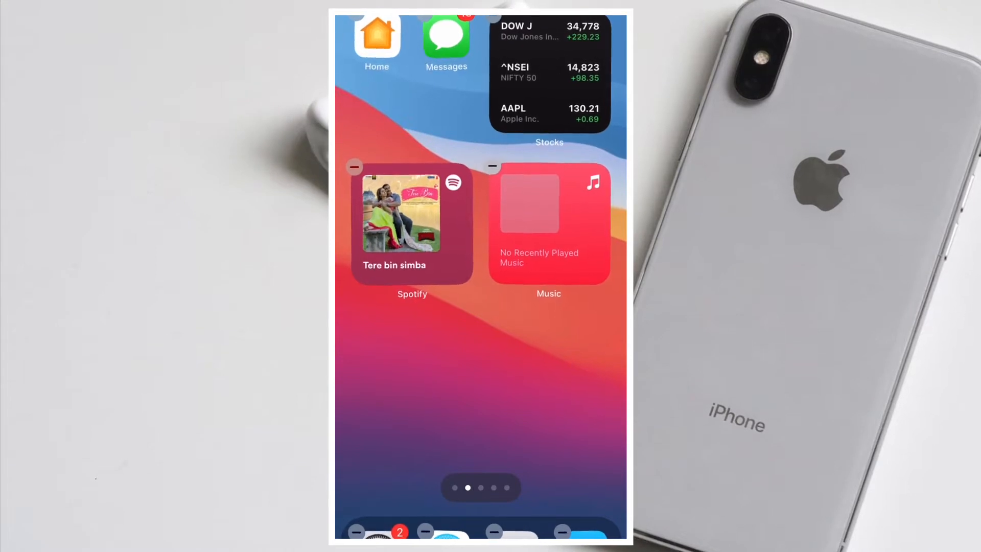
{"action": "left_click_drag", "start_coordinate": [411, 225], "coordinate": [510, 338]}
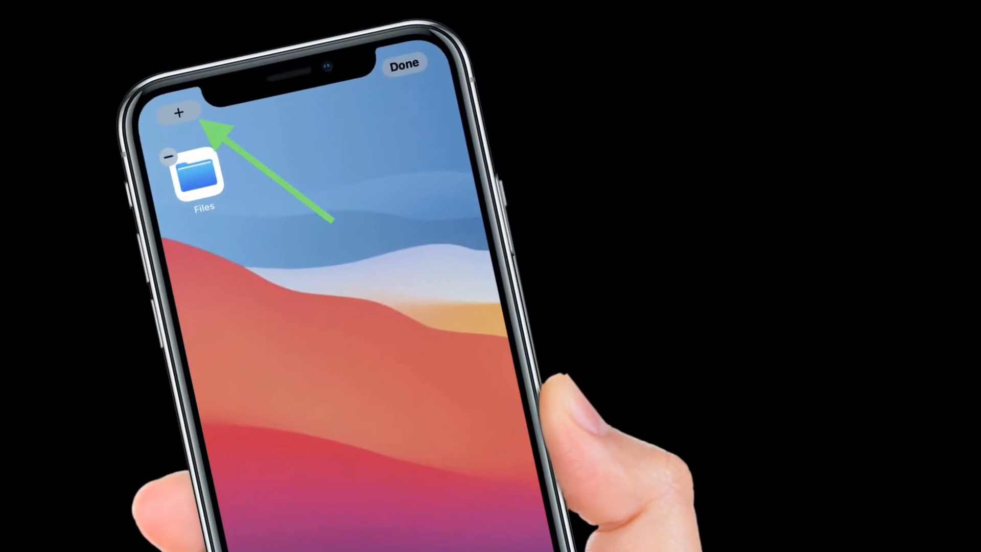
- Bring up the widget gallery from the + button in jiggle mode
{"action": "left_click", "coordinate": [176, 113]}
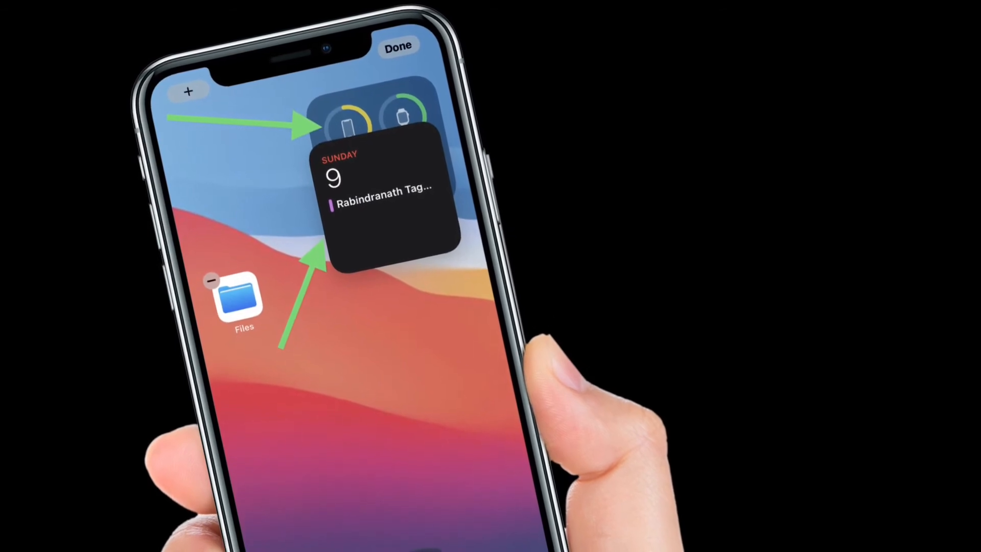
- Show the Edit Stack options for the new Calendar-and-Batteries widget stack
{"action": "left_click", "coordinate": [370, 190]}
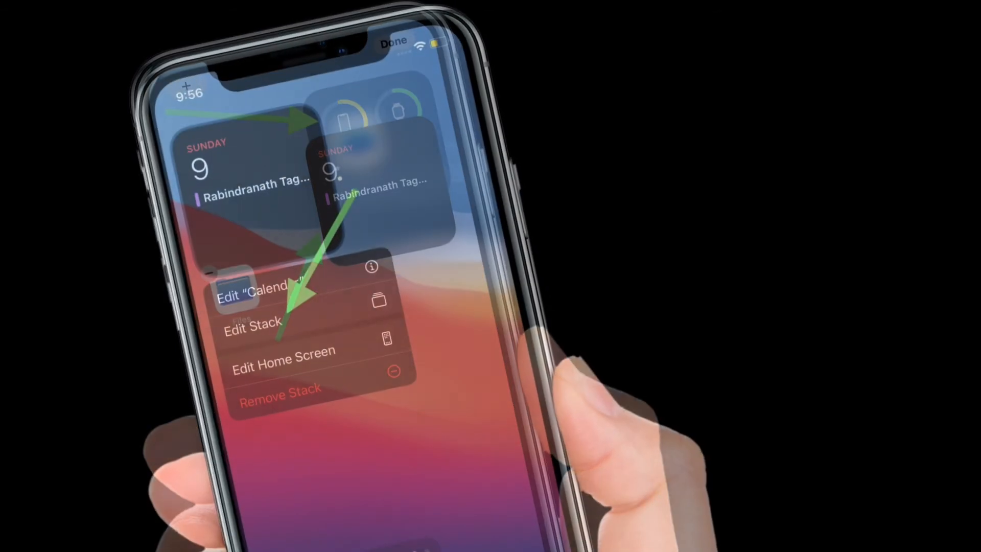